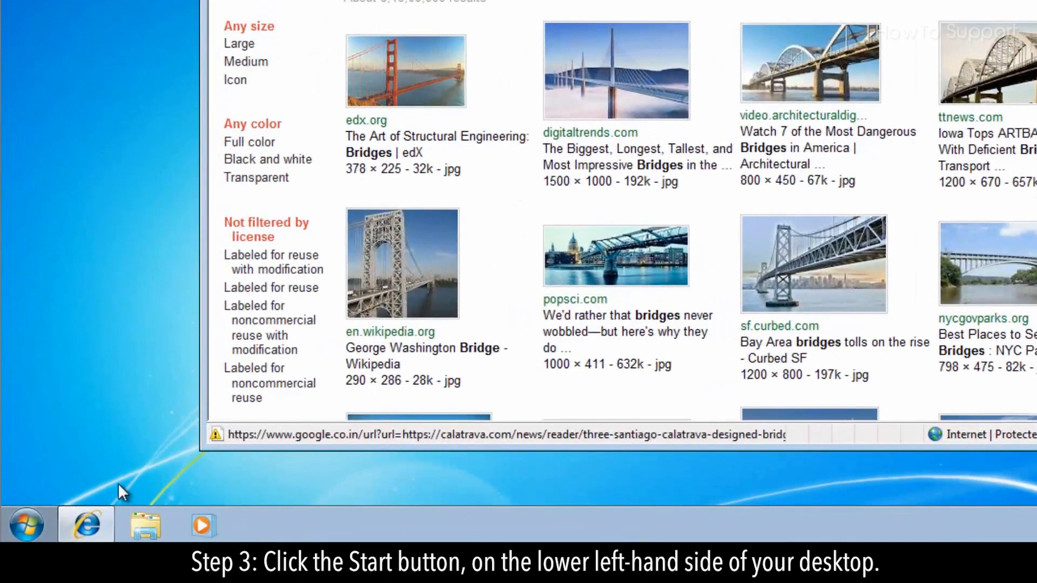
mouse_move(26, 523)
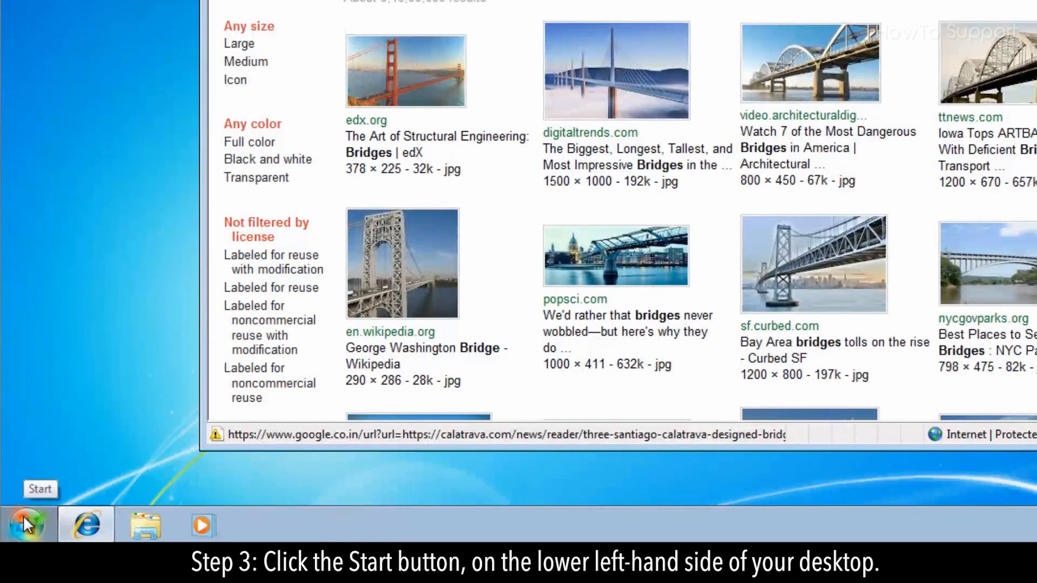
Step: Launch Paint from Start > All Programs > Accessories
click(26, 525)
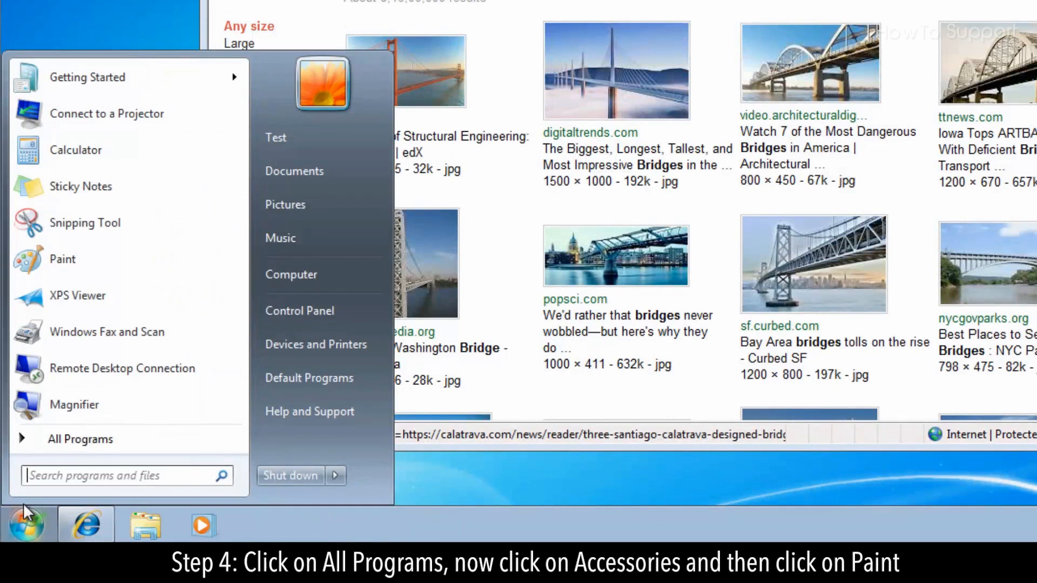
click(80, 438)
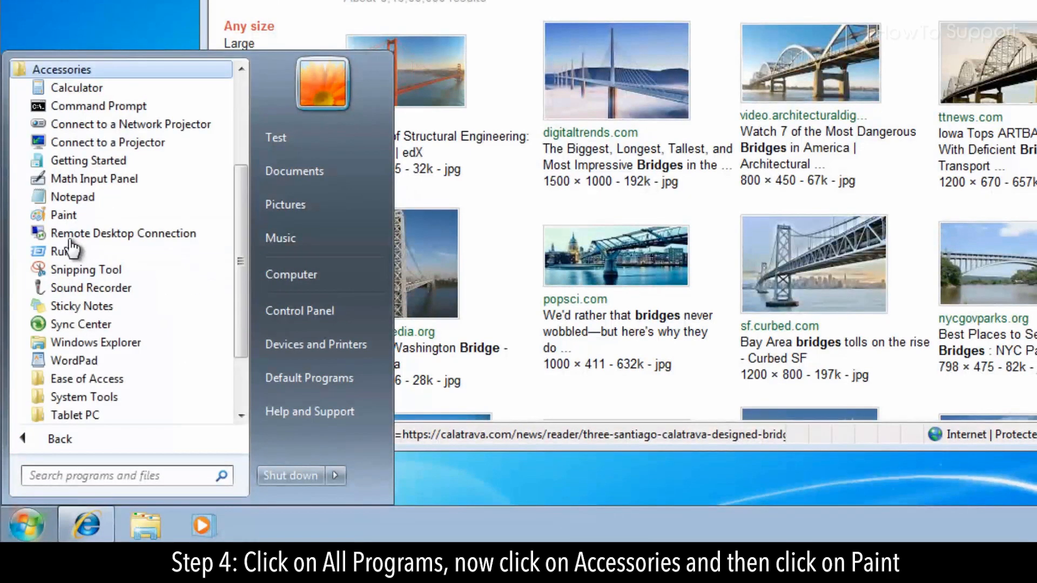
click(64, 215)
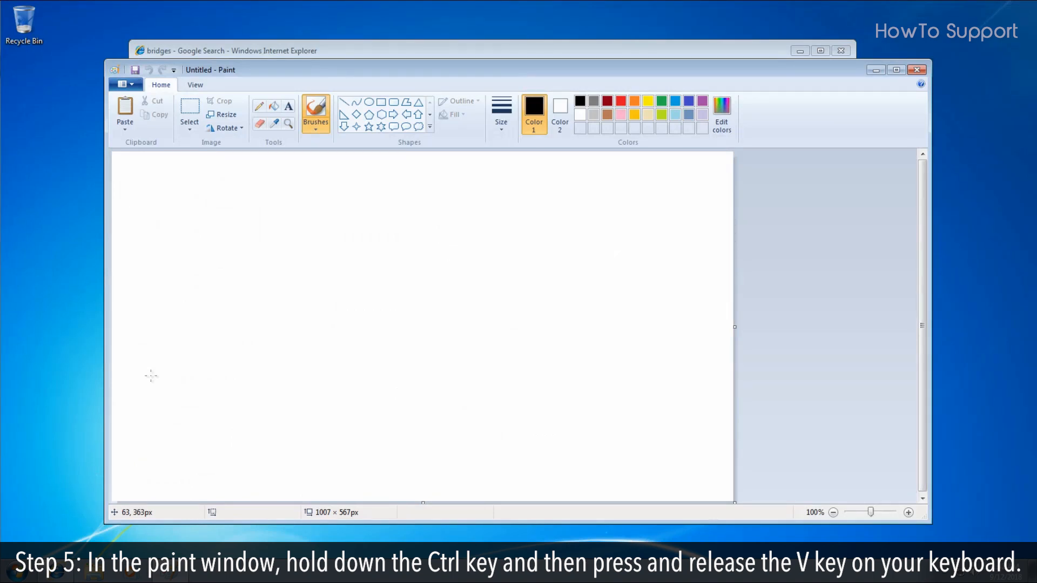
Step: Paste the captured Google Images 'bridges' screenshot onto the canvas with Ctrl+V
key(ctrl+v)
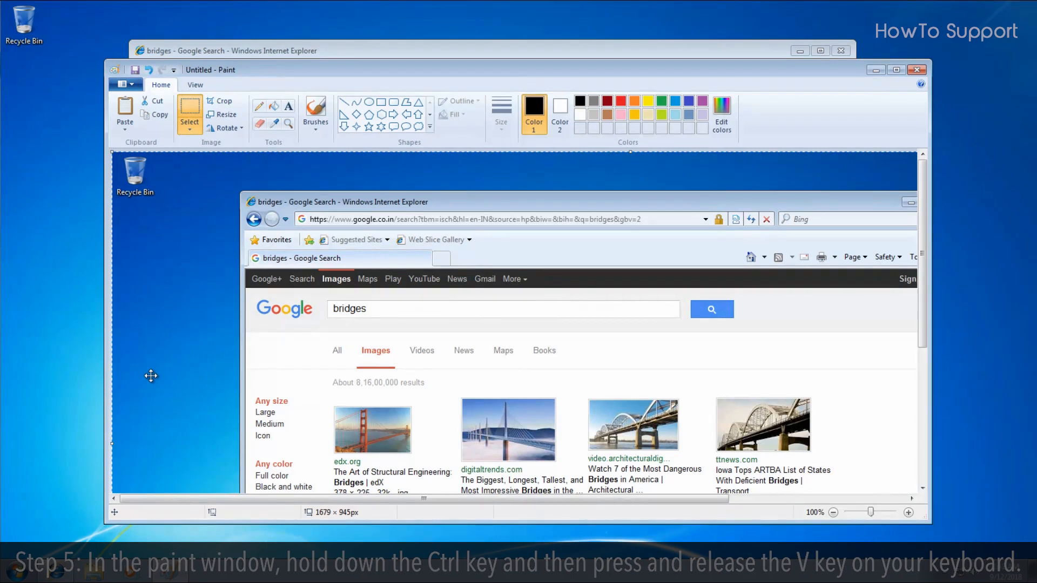
key(ctrl+v)
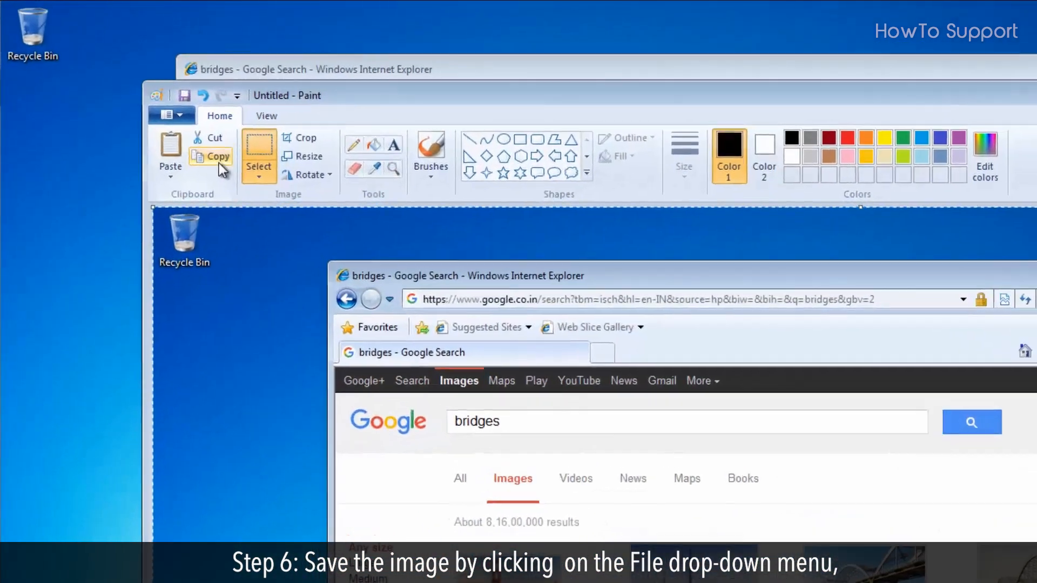
Step: Show the File menu with its Save and Save as commands
click(172, 122)
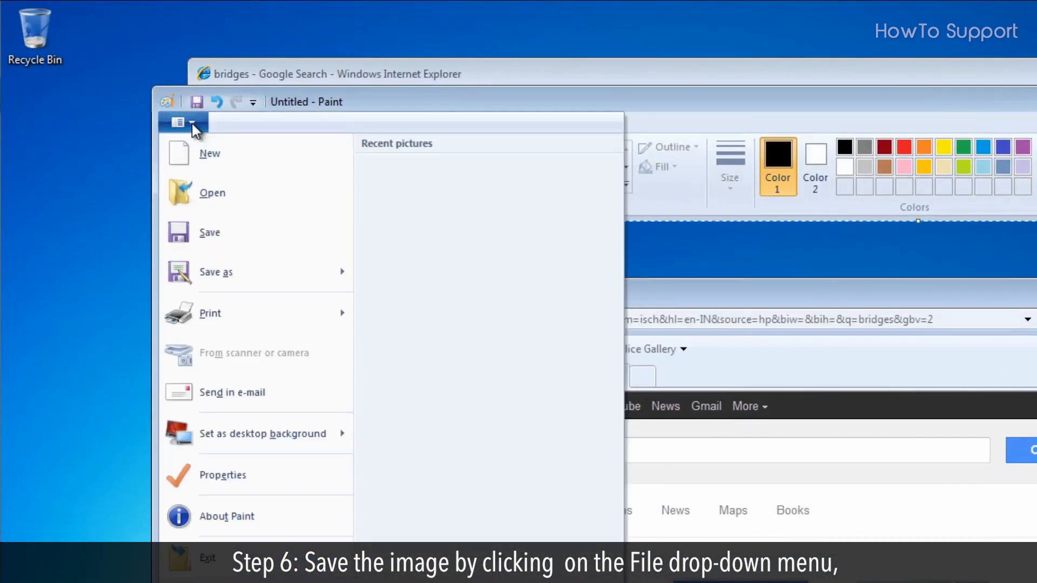
mouse_move(235, 235)
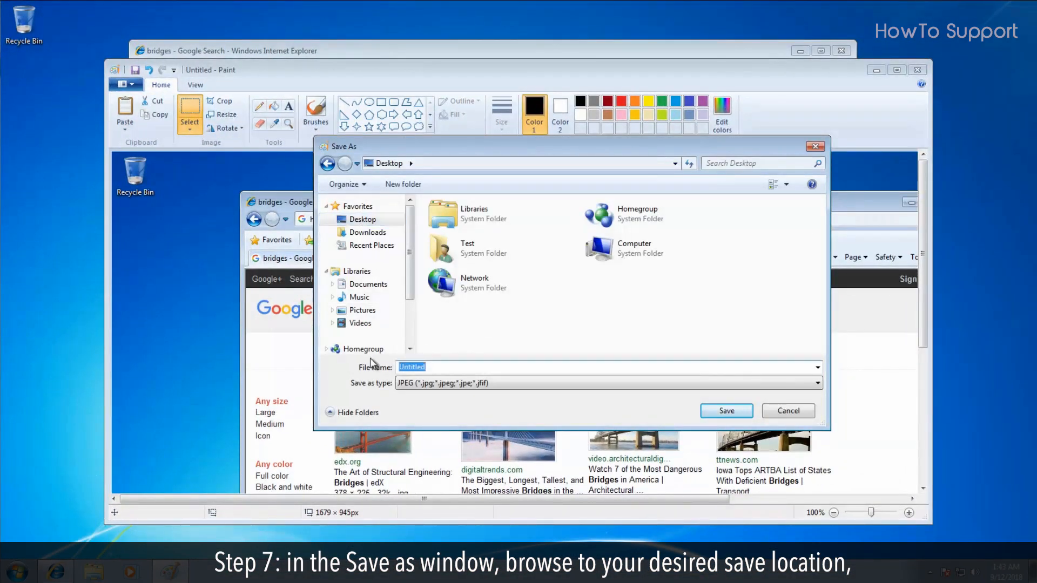
Step: Save the screenshot to the Desktop as a JPEG named 'Capture'
text(Capture)
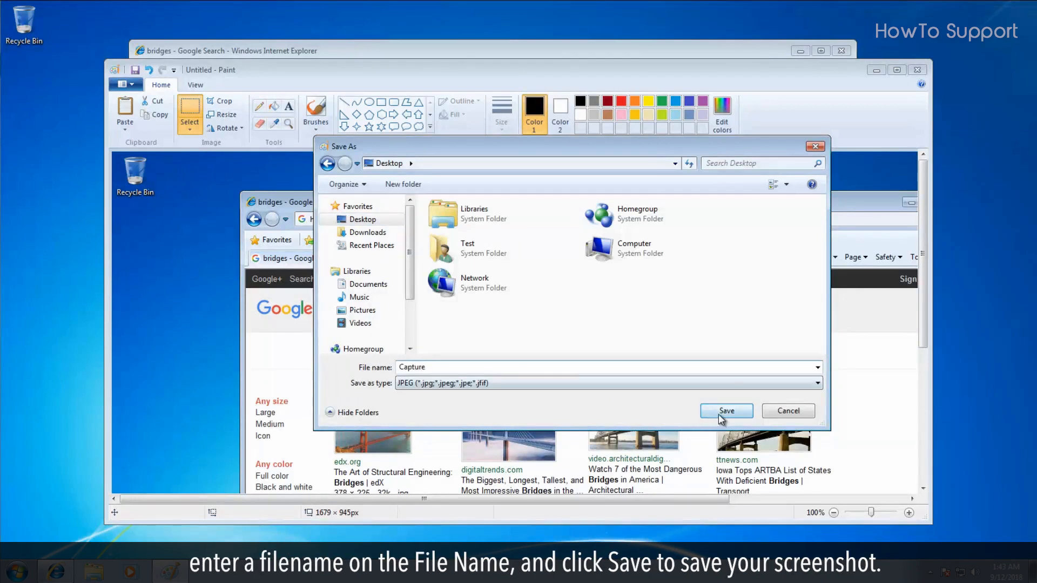
click(726, 410)
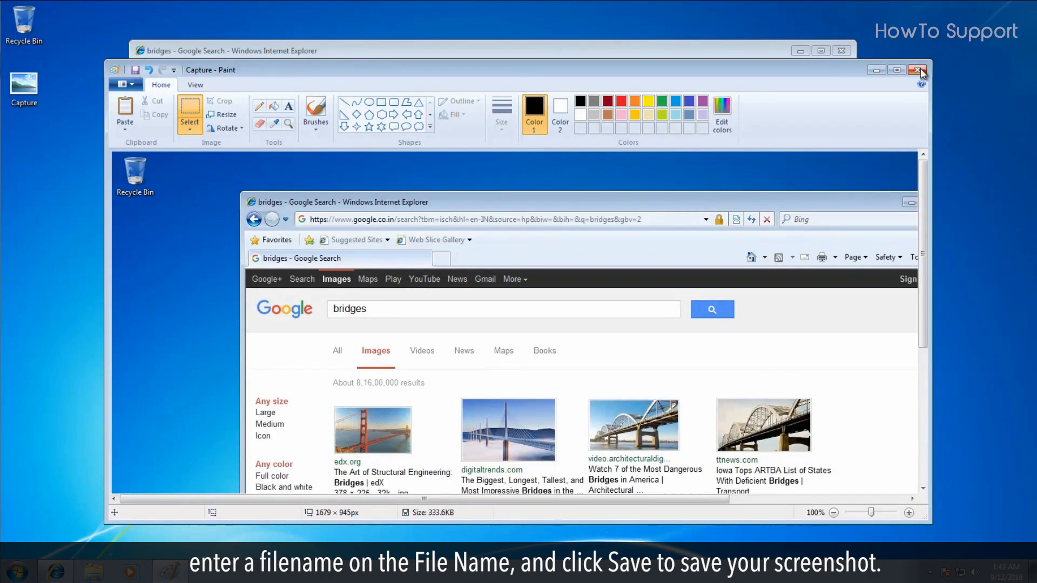